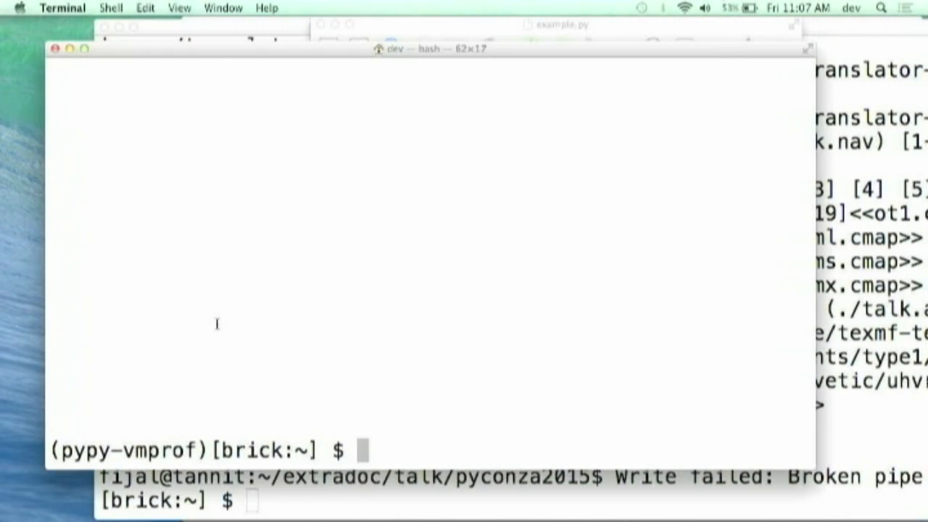
Start PyPy, evaluate a = 3, a + a and print 3, then import pystone from test.
text(python)
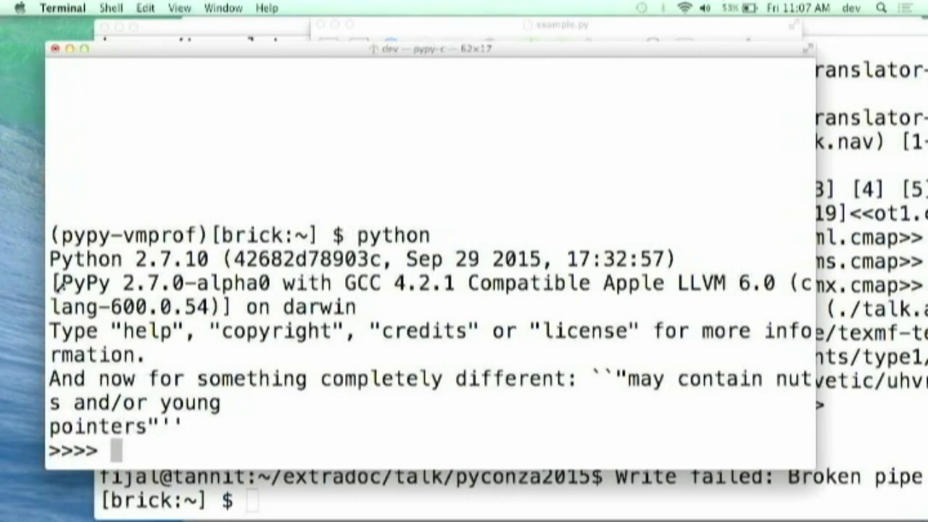
text(a)
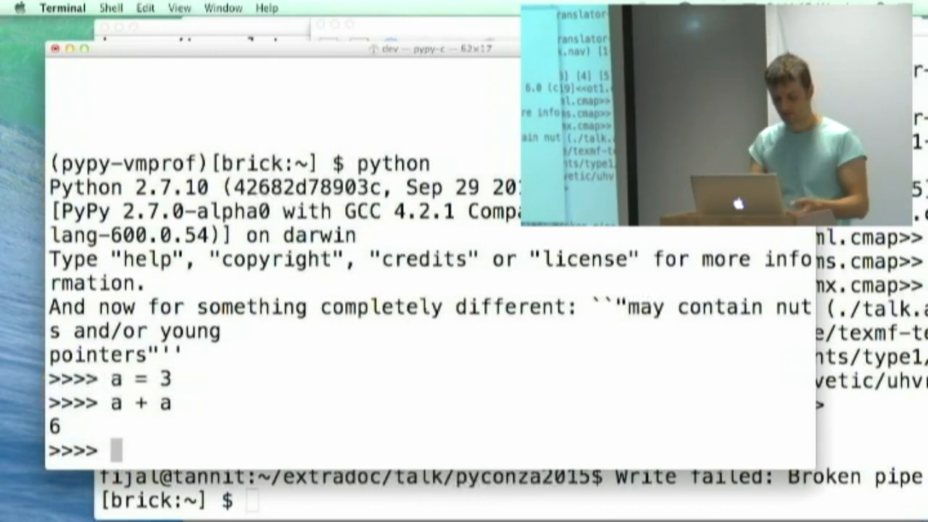
text(print 3)
text(f)
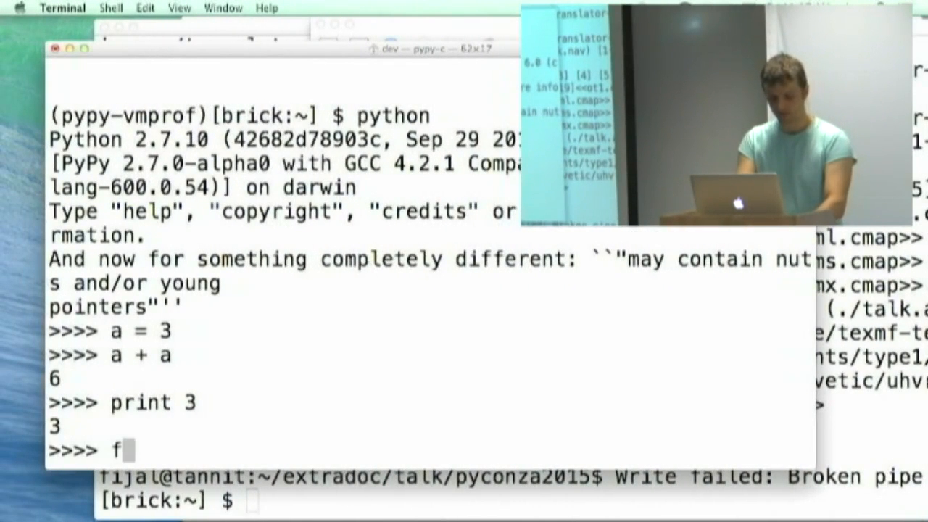
text(rom test import p)
text(print p)
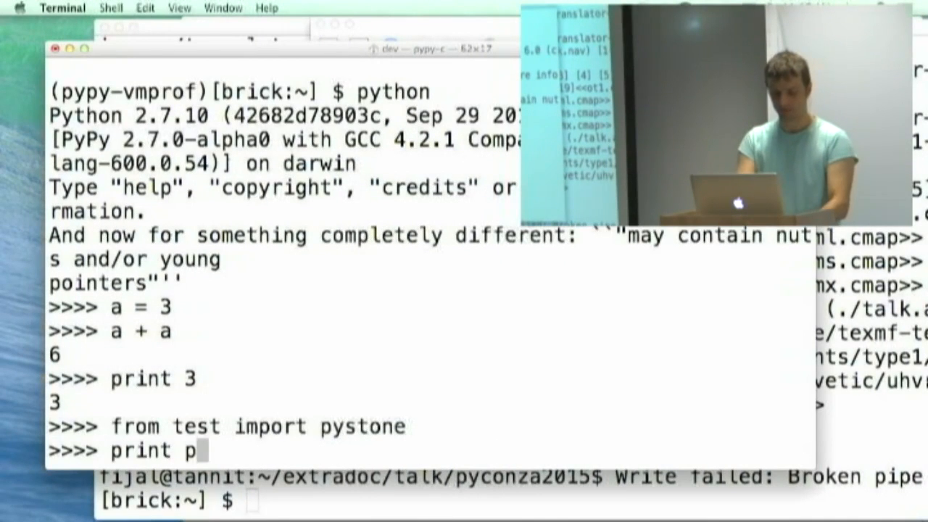
Run print pystone.pystones() repeatedly to show the benchmark timings.
text(ystone.pystones()
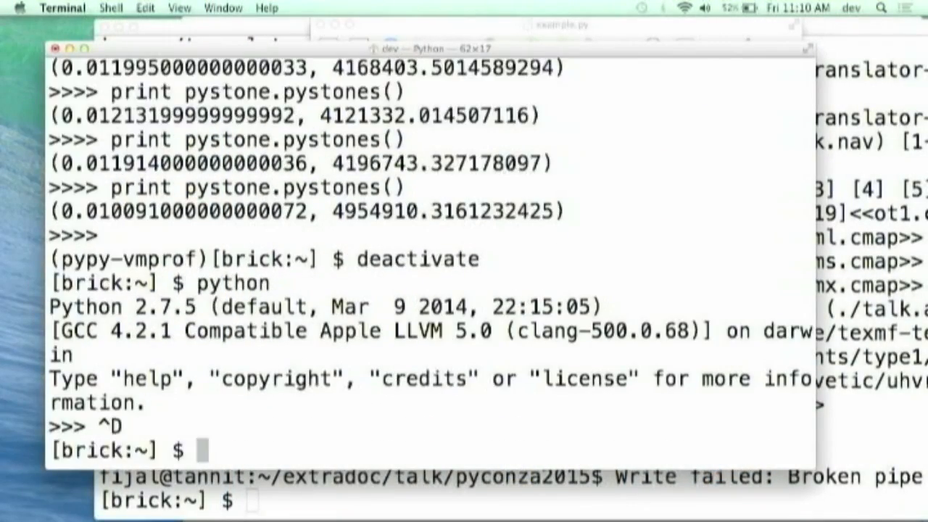
Reactivate the pypy-vmprof environment with workon and start python -i.
text(workon v)
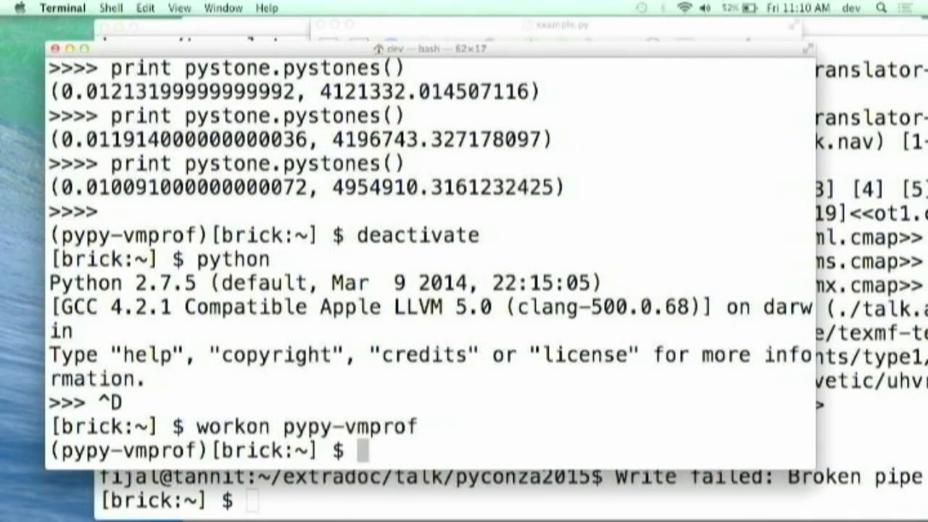
text(p)
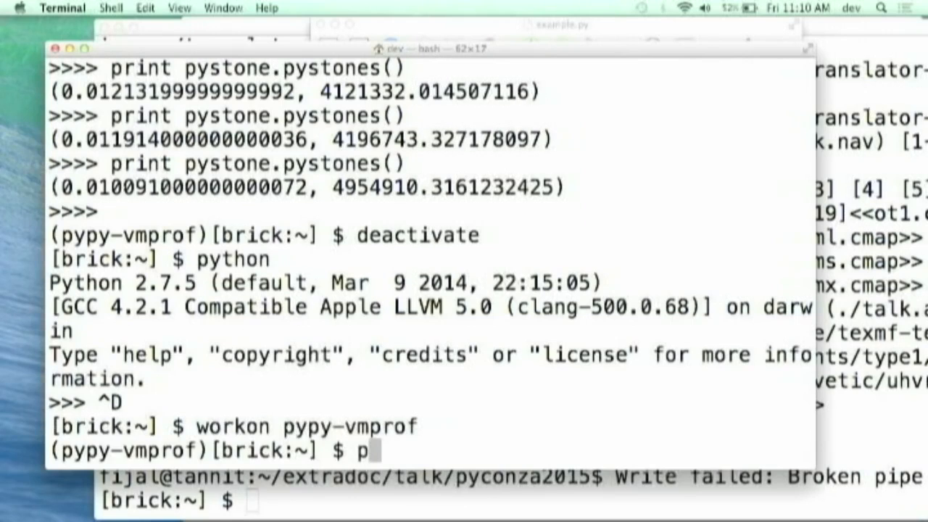
key(Backspace)
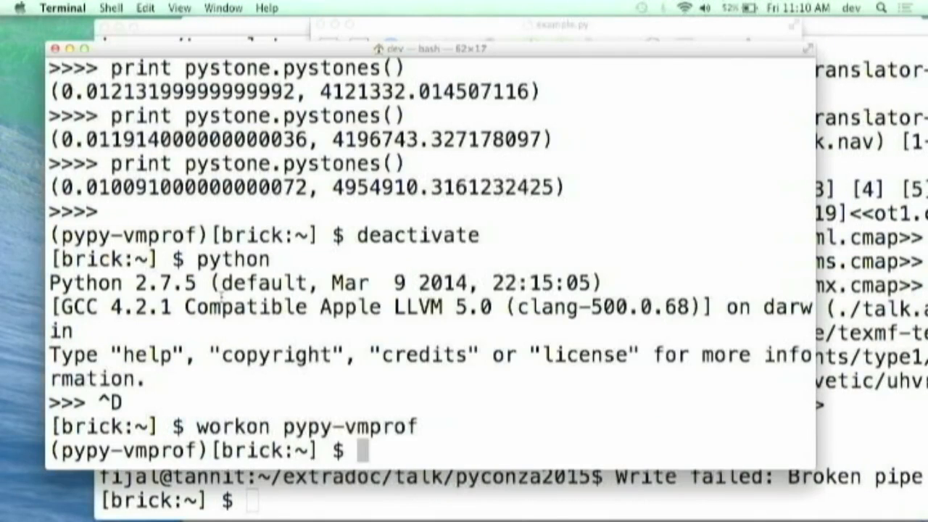
text(python -i)
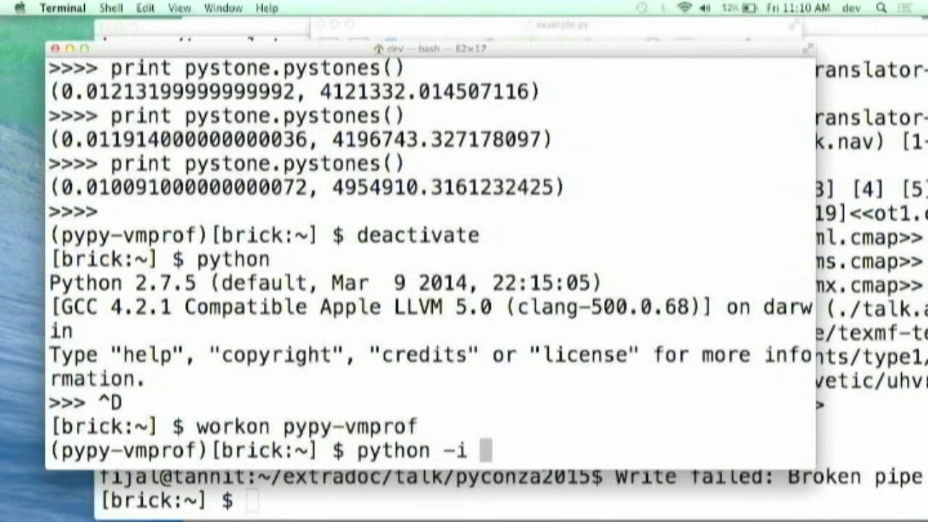
text(ex)
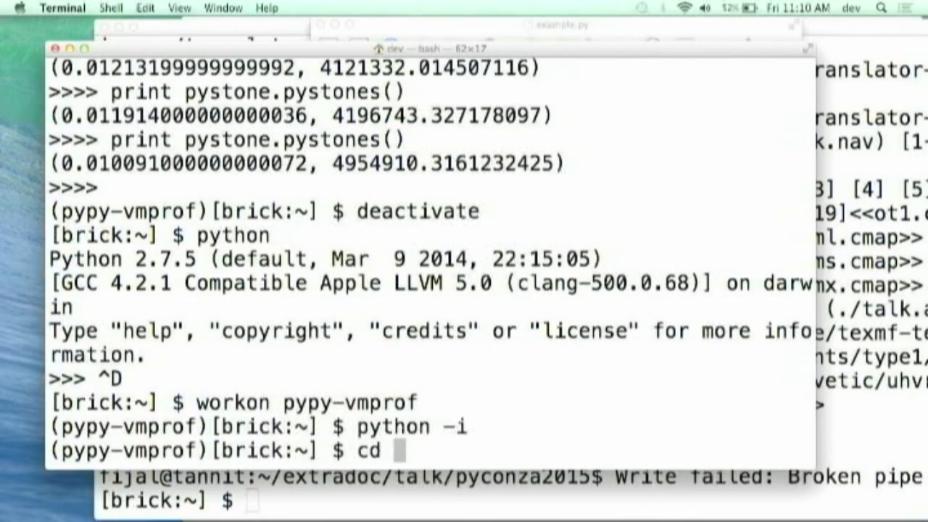
Change into src/extradoc/talk/pyconza2015 to run example.py interactively.
text(src/extradoc/talk/p)
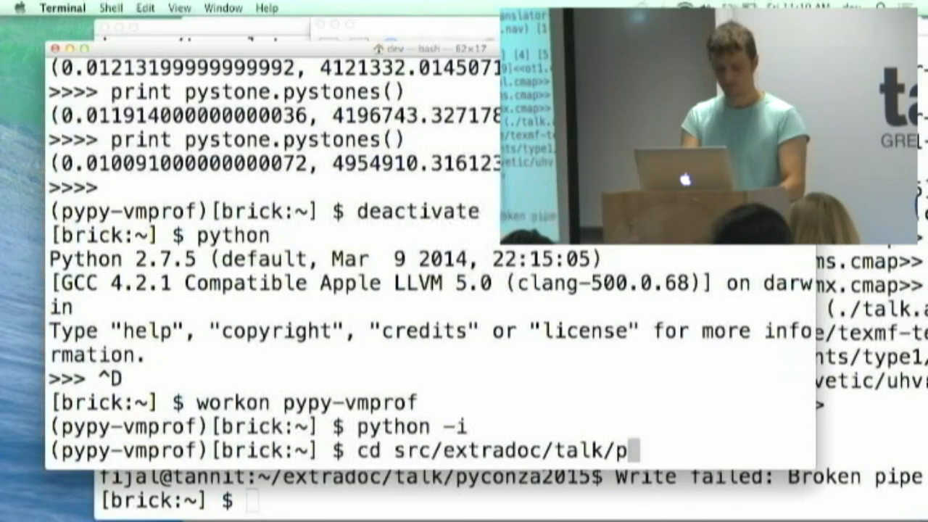
text(yconza201)
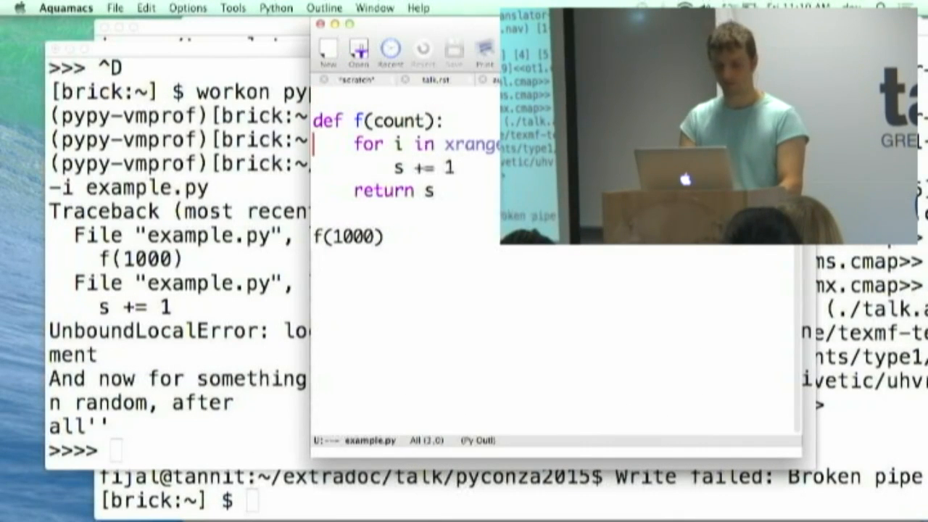
Add s = 0 at the start of f in example.py and save.
text(s = 0)
text(time py)
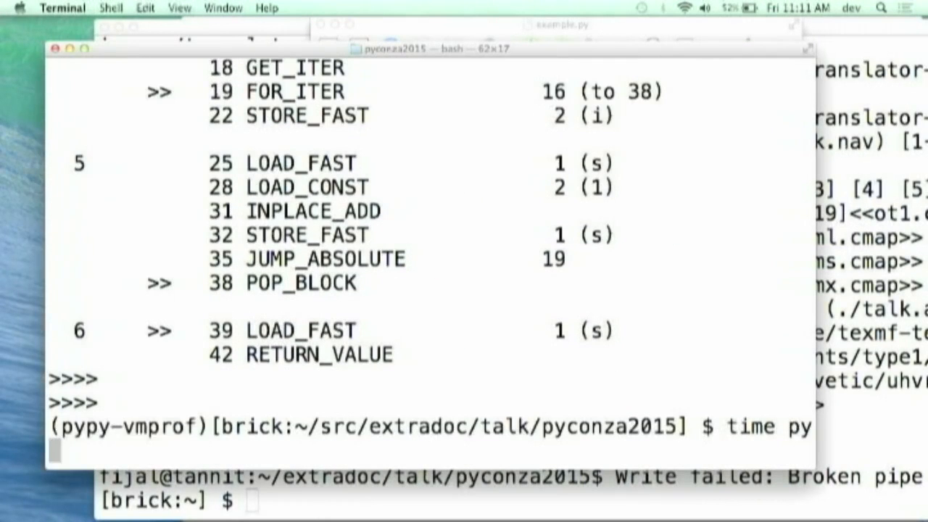
Time example.py under PyPy, then /usr/bin/python, then PyPy again.
text(thon example.py)
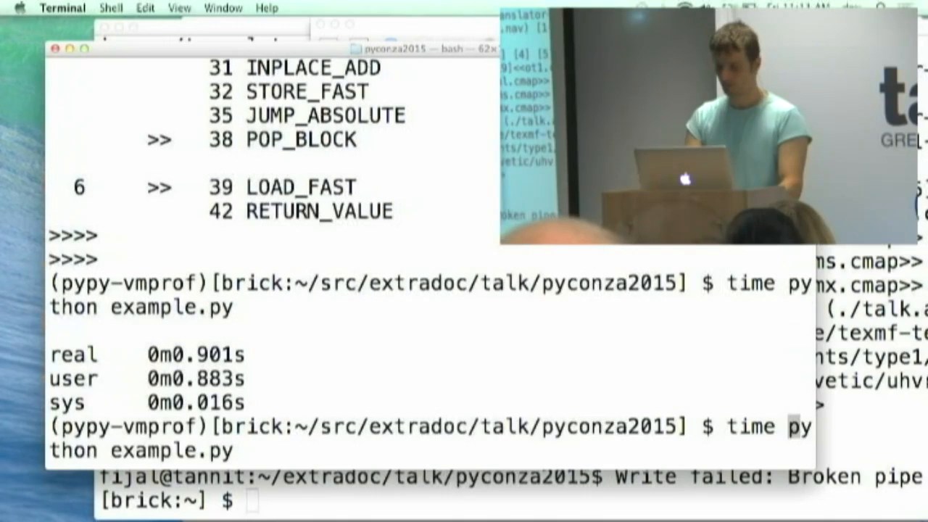
text(/usr/bin/)
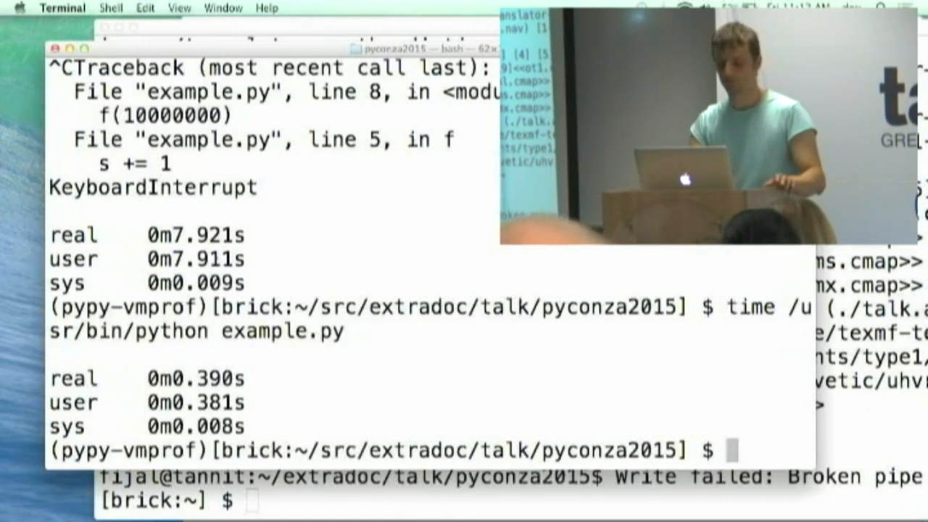
text(time python example.py)
text(cd ~/src/vmprof-)
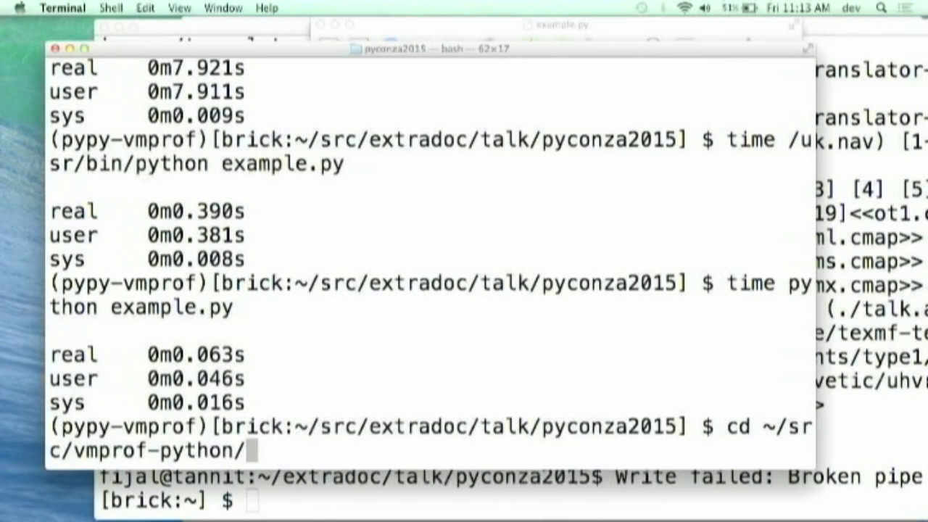
Run python vmprofdemo.py in vmprof-python to list per-run millisecond timings.
text(python)
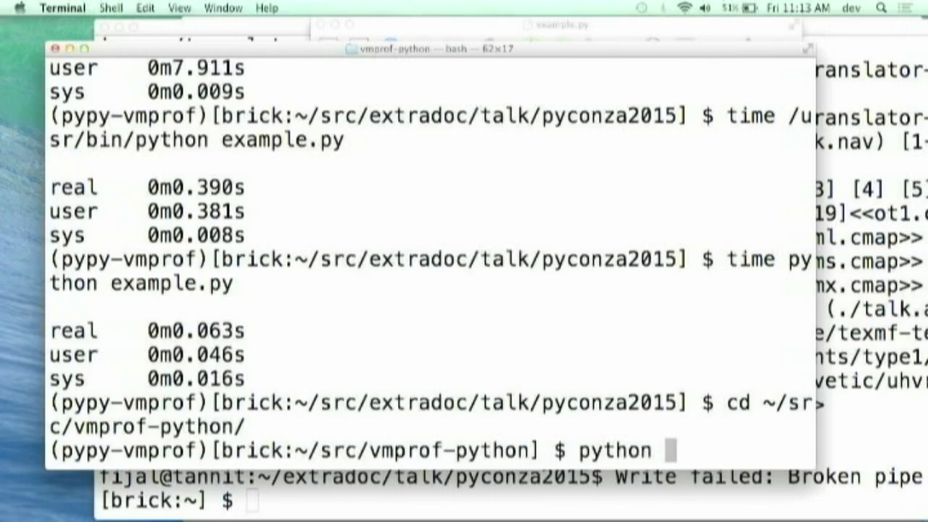
text(vmprofdemo.py)
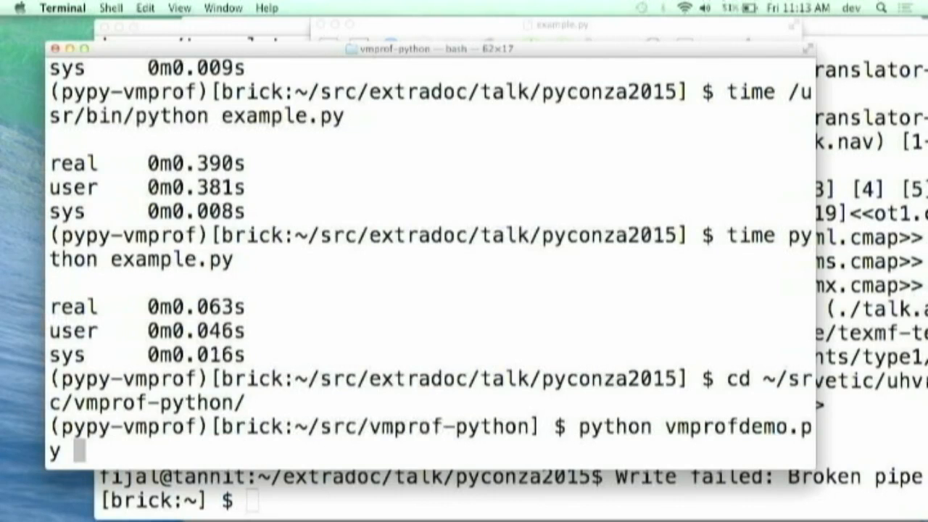
text(demo)
text(for)
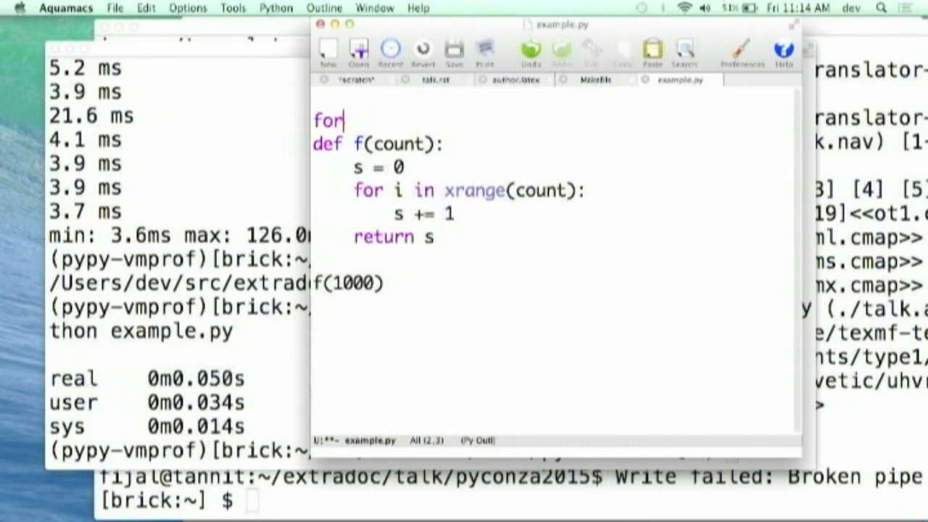
Wrap f and the f(1000) call in an exec """ string inside a for k in range loop, then move to the loop count.
text(k in)
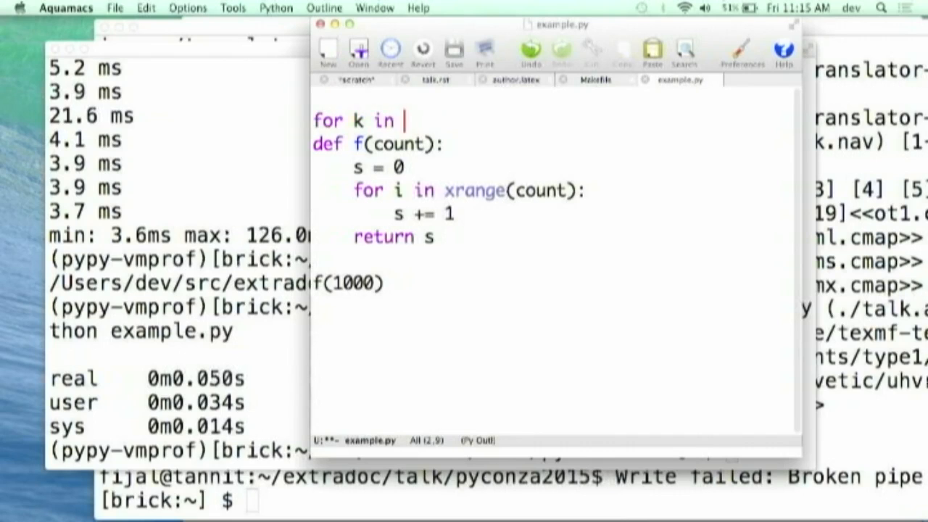
text(range(100):)
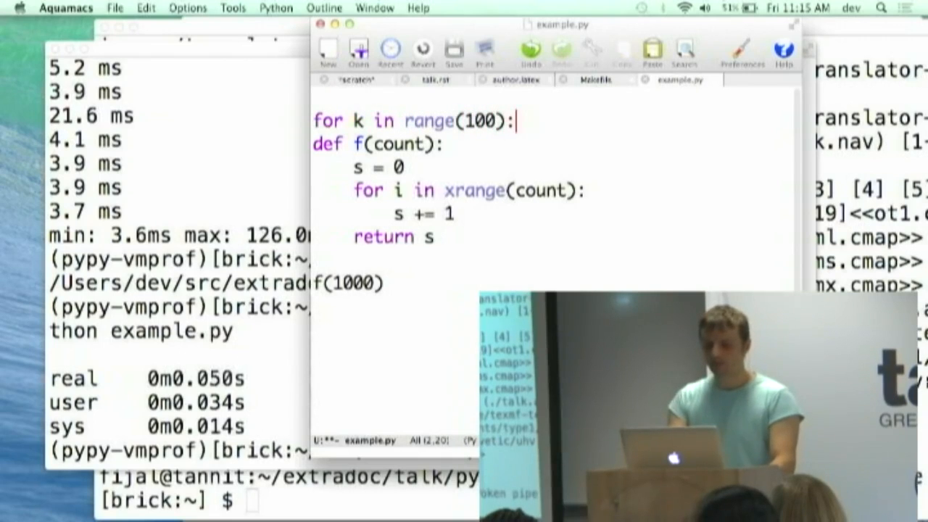
text(exec)
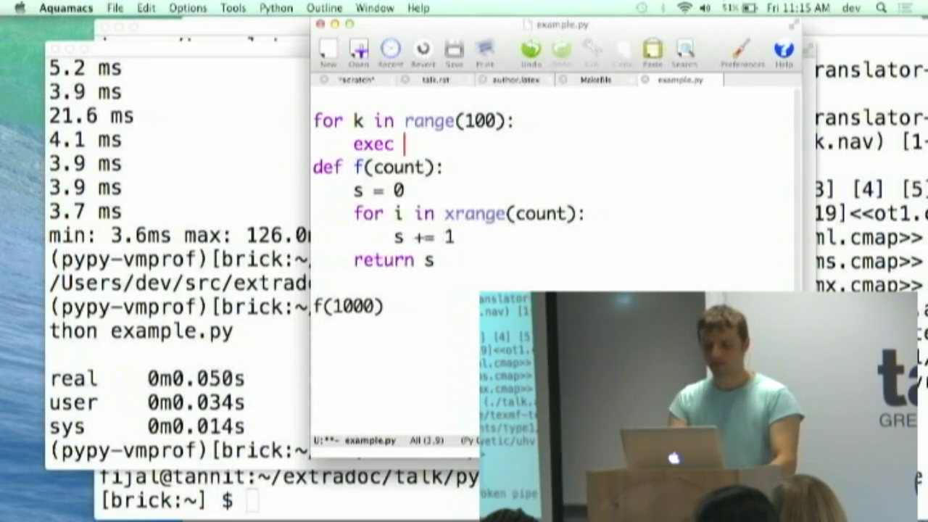
text(""")
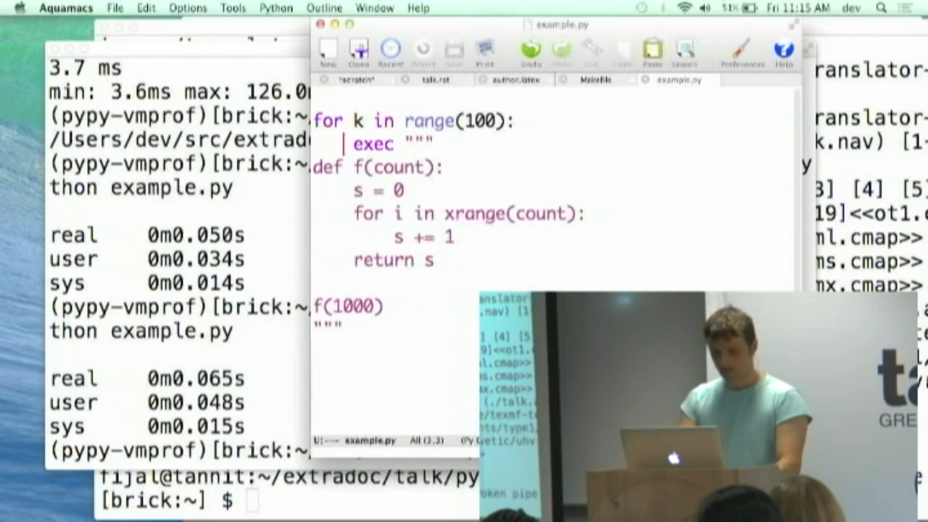
click(496, 121)
text(00)
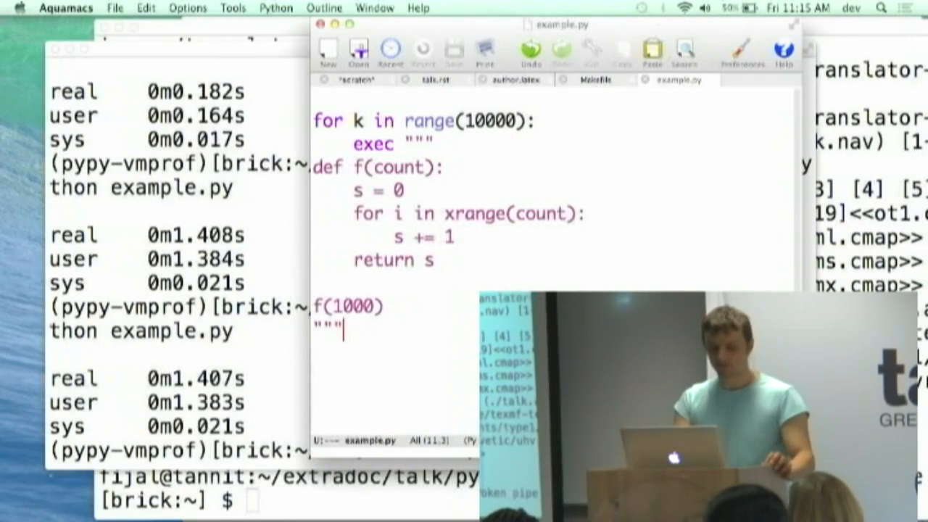
Reduce the loop count to range(1000).
key(BackSpace)
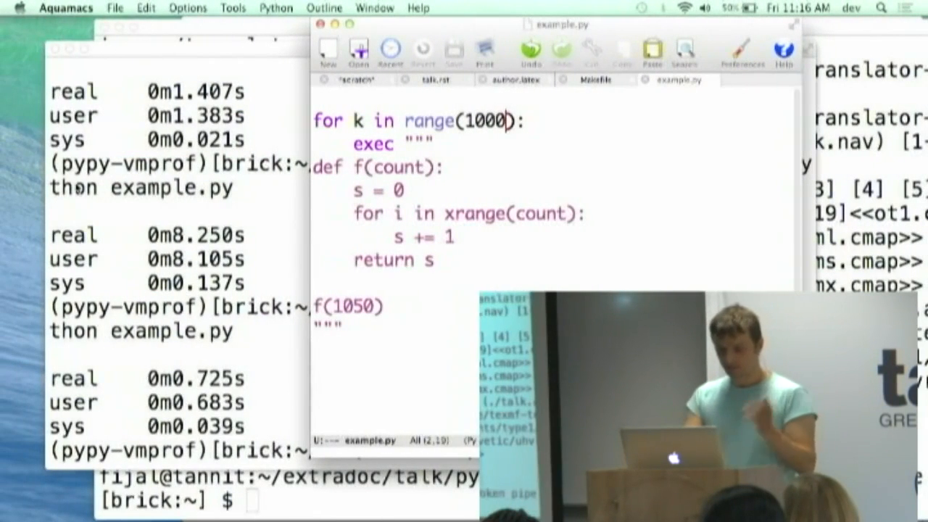
Change the exec'd call to f(10050) and save the script for rerunning.
click(346, 307)
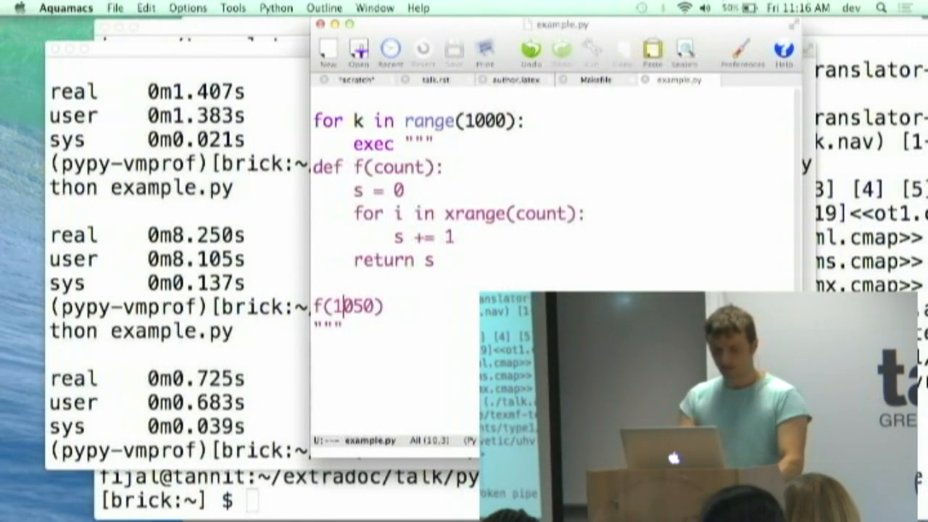
text(0)
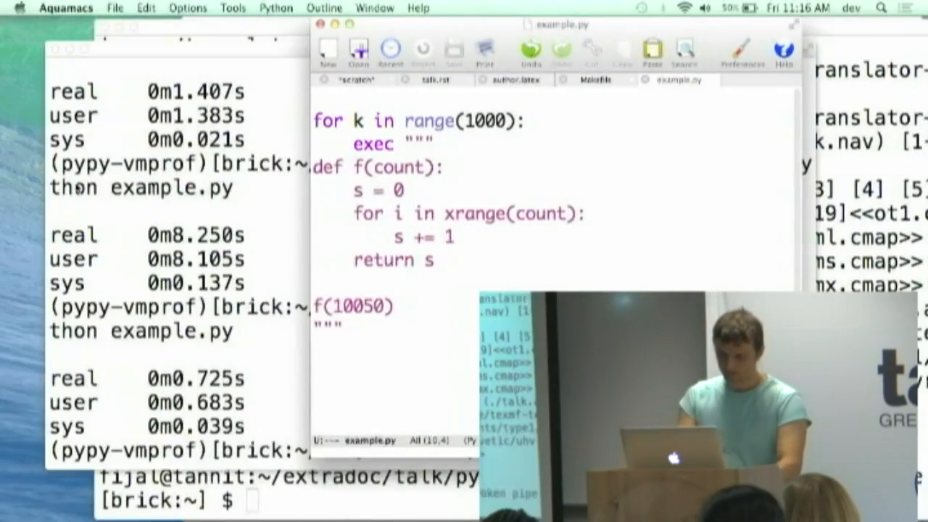
key(cmd+tab)
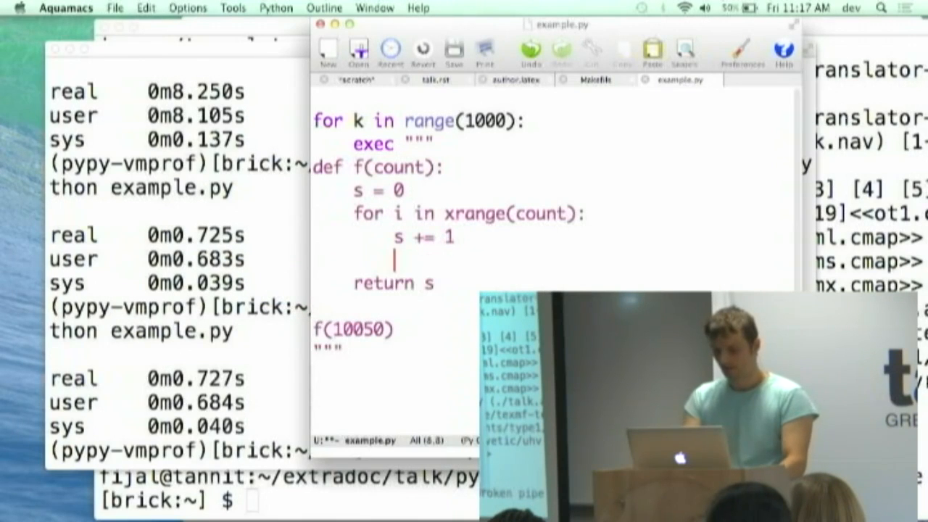
Add an 'if i % 3 == 0:' condition with an 's +' body to example.py's inner loop.
text(if i)
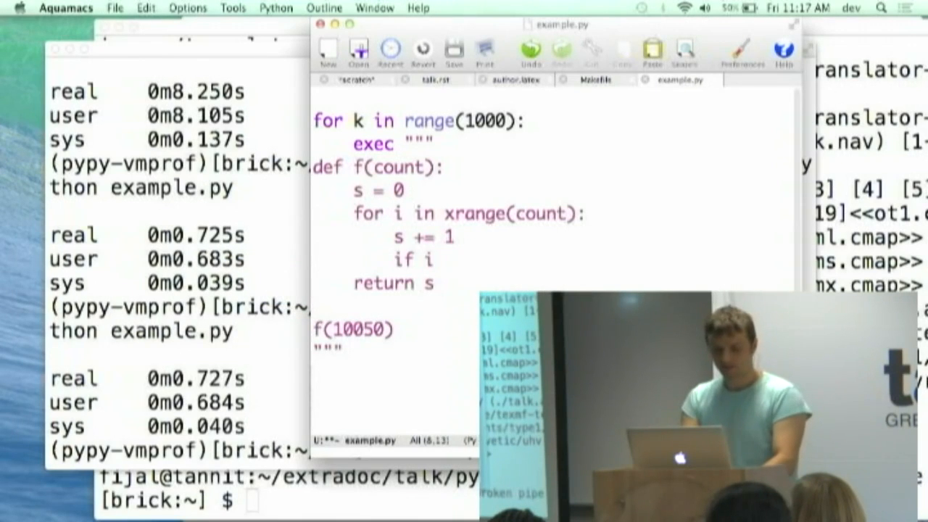
text(% 3 ==0)
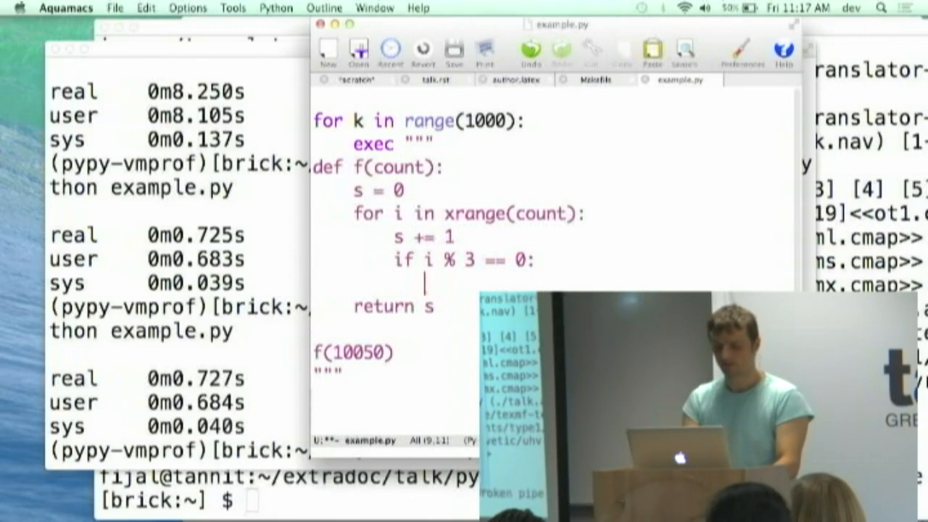
text(s +)
text(cd -)
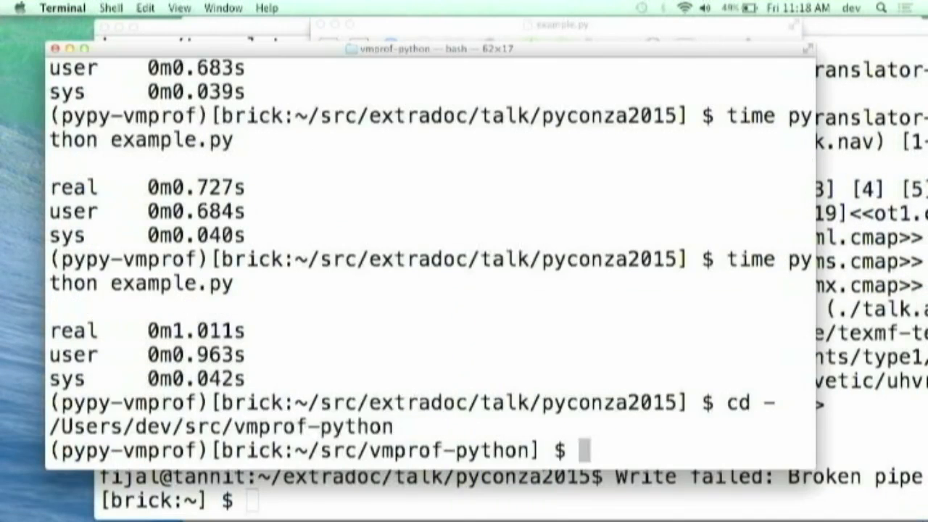
Enter 'time python example.py' and 'python vmprofdemo.py demo' in the vmprof-python folder.
text(time python example.py)
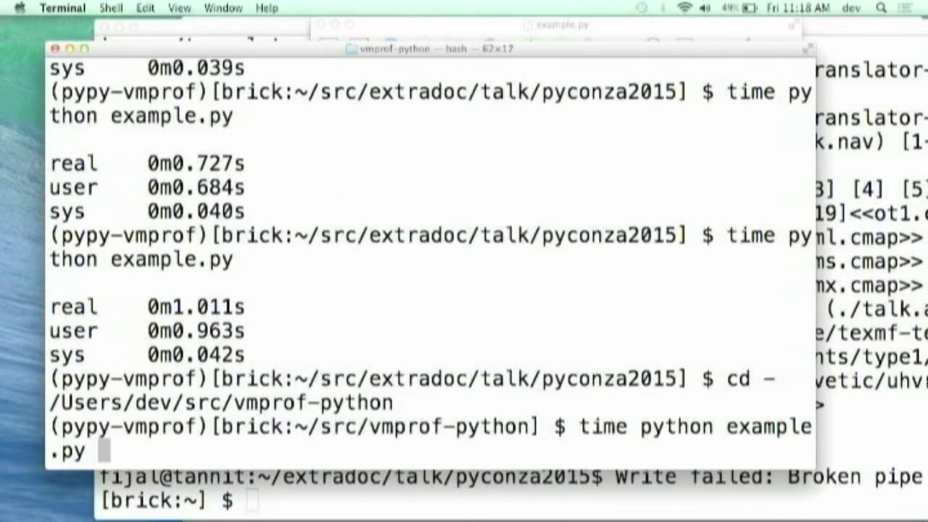
text(python vmprofdemo.py demo)
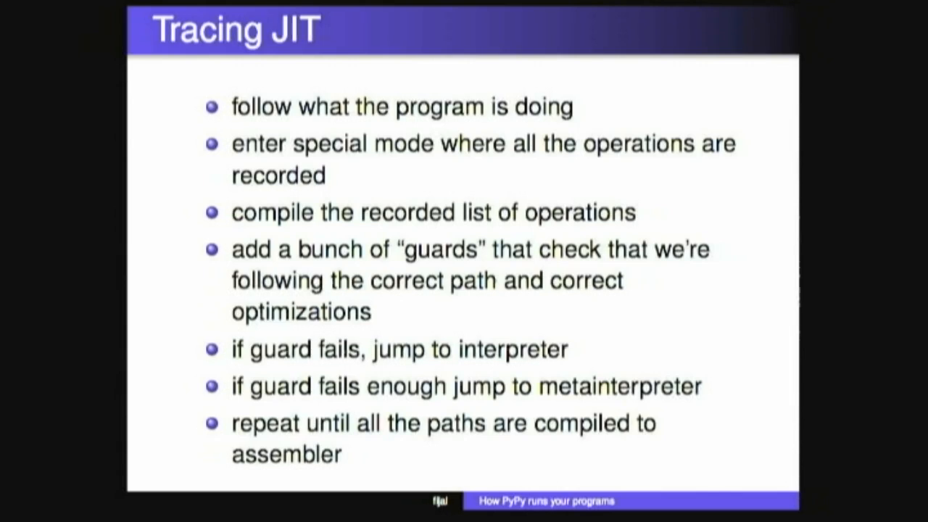
Advance the slide deck to the 'Tracing JIT' slide on recording operations and guards.
key(right)
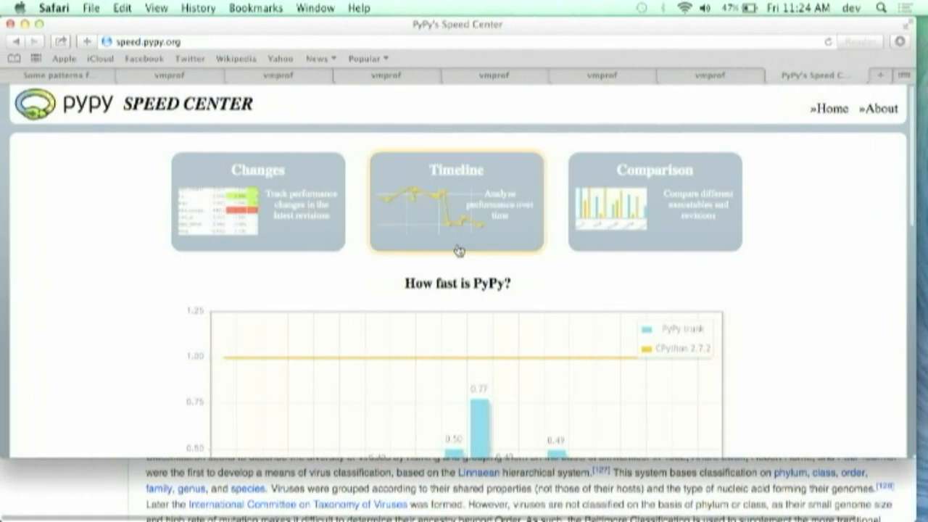
Show the Google+ post 'Some patterns for fast Python' and read down through its speed tips.
click(61, 76)
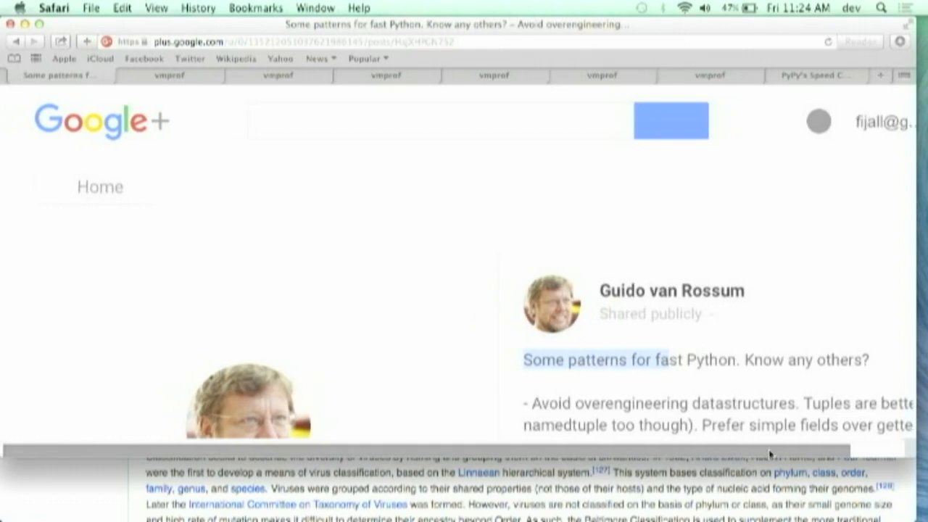
scroll(down, 3)
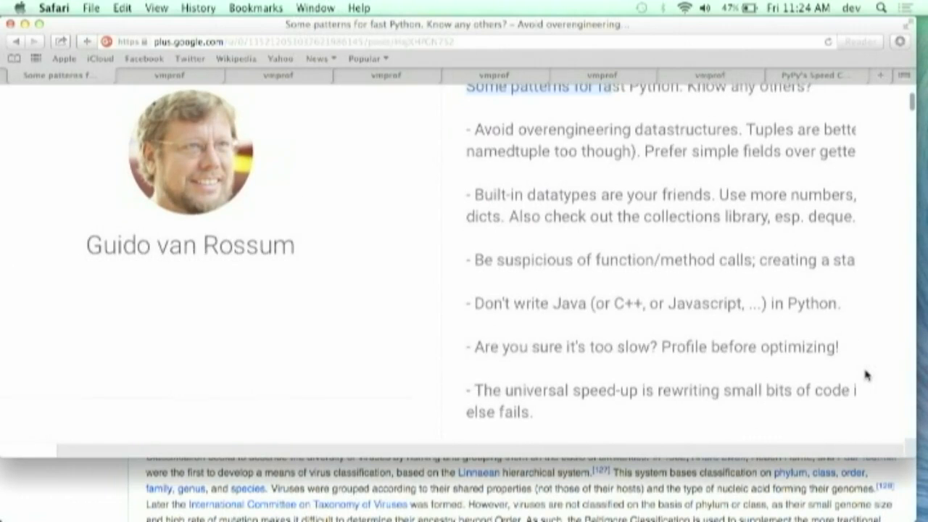
scroll(down, 3)
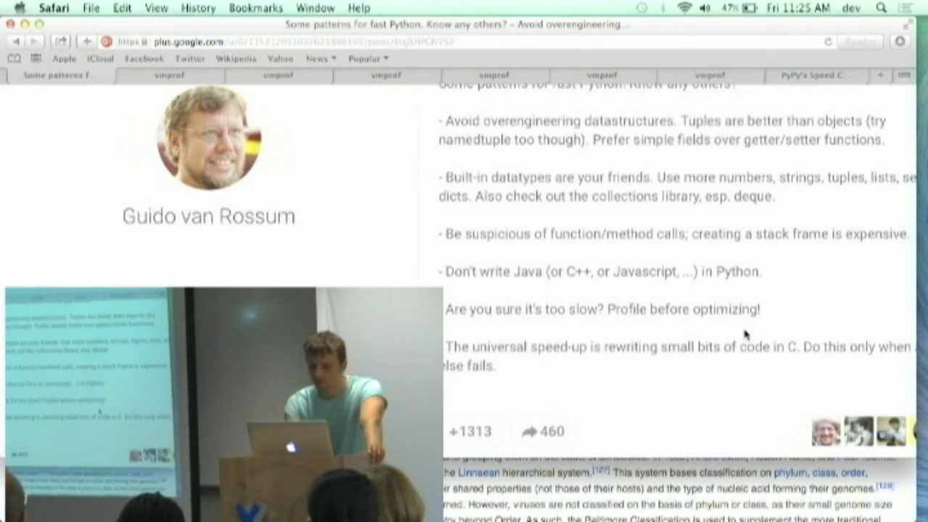
mouse_move(807, 256)
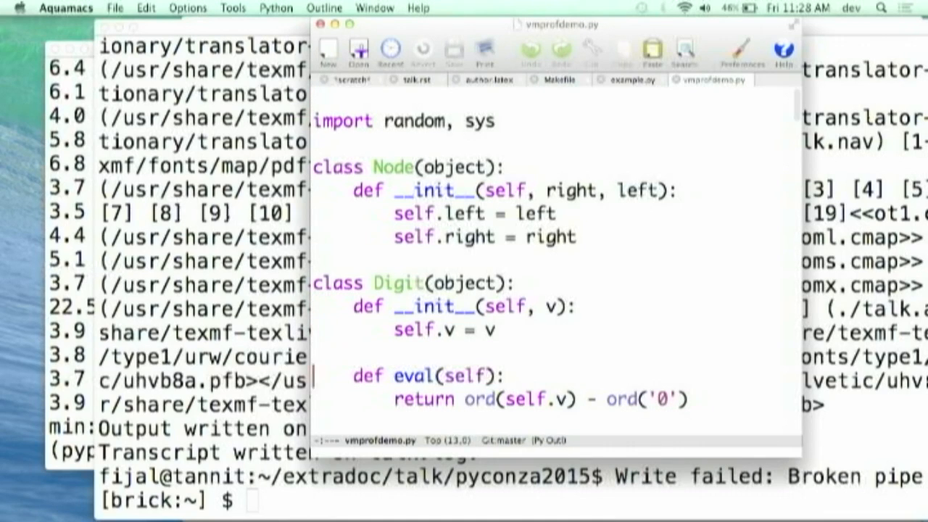
Scroll vmprofdemo.py from the Node class down to the fuzzer and __main__ block.
scroll(down, 3)
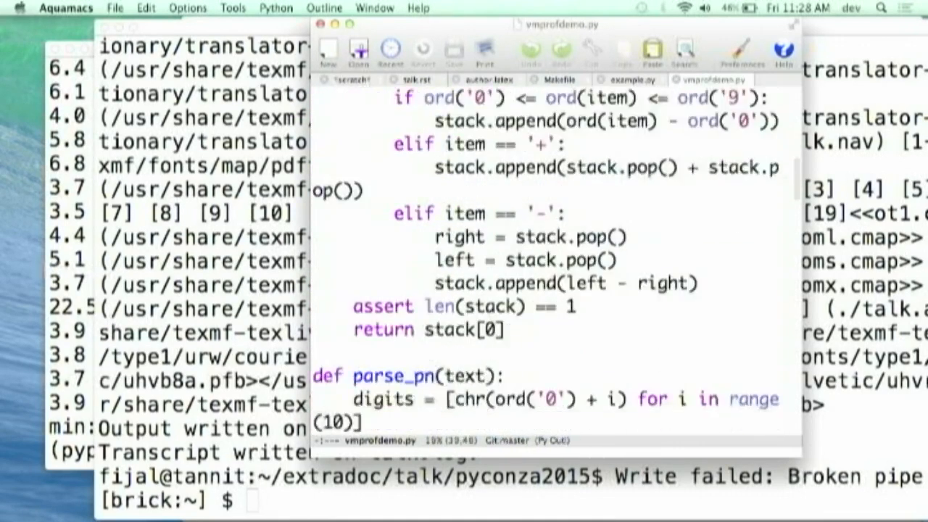
scroll(down, 3)
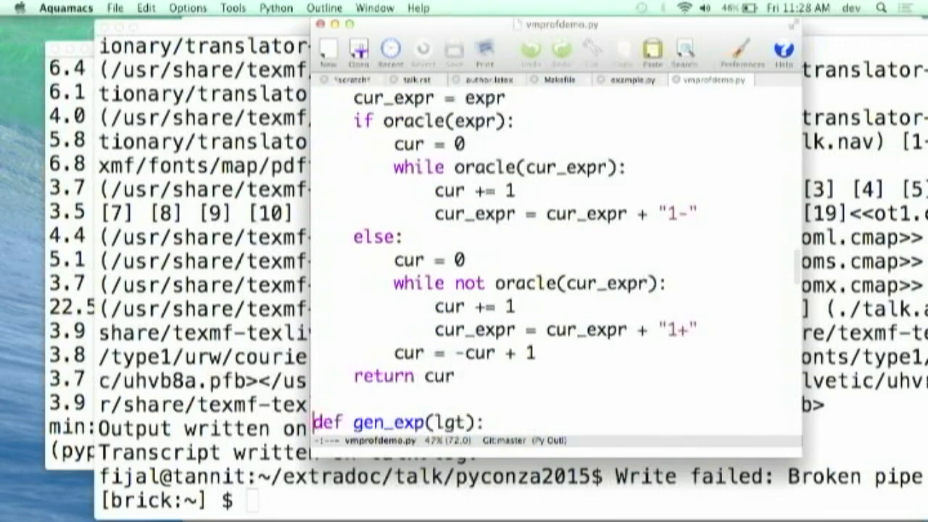
scroll(down, 3)
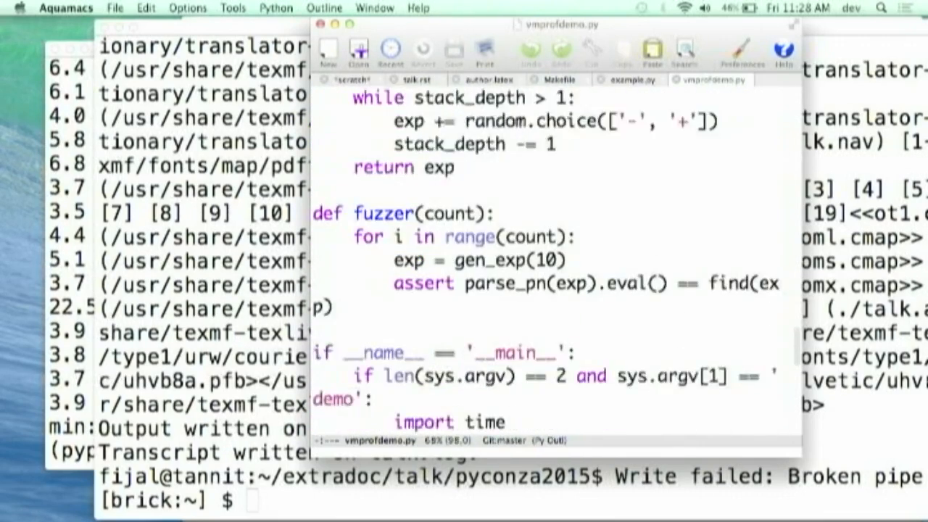
scroll(down, 3)
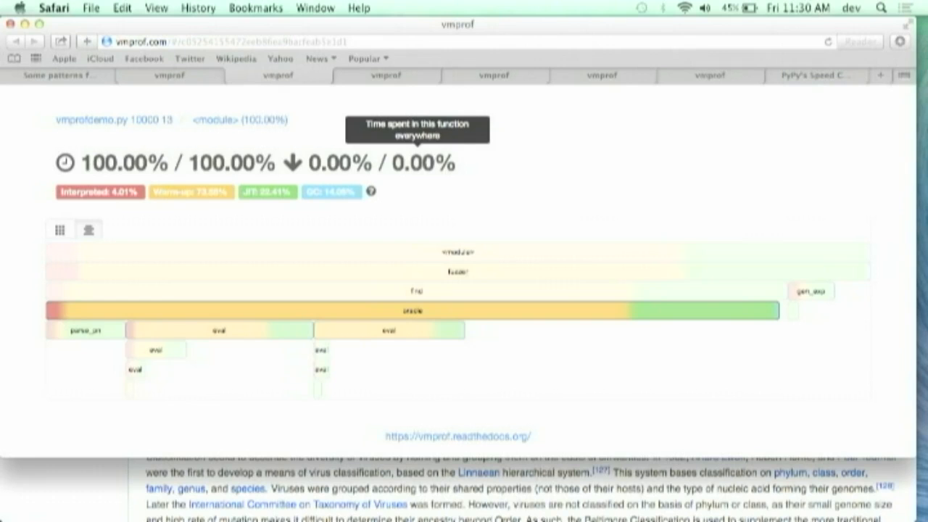
mouse_move(725, 209)
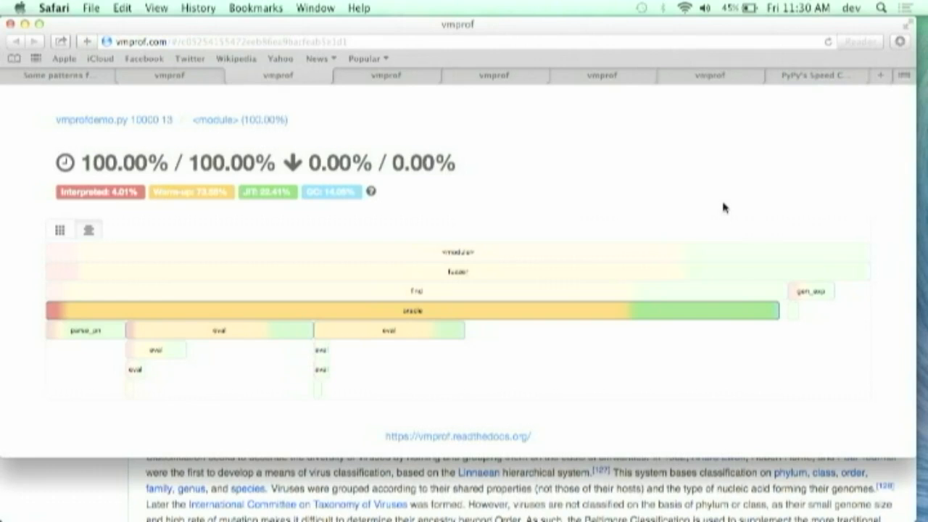